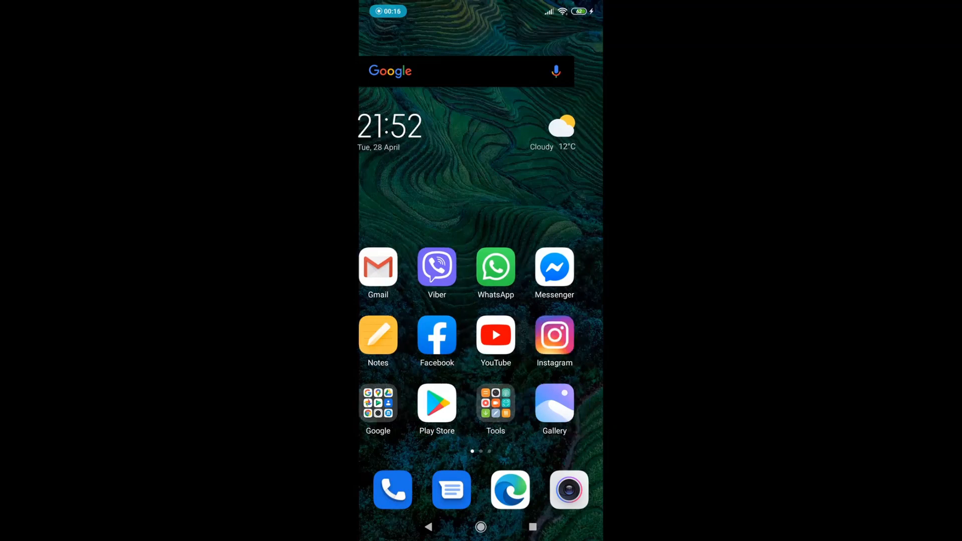
- Swipe off the home screen toward Settings' Manage apps list of 340 apps
{"action": "scroll", "scroll_direction": "left", "scroll_amount": 3}
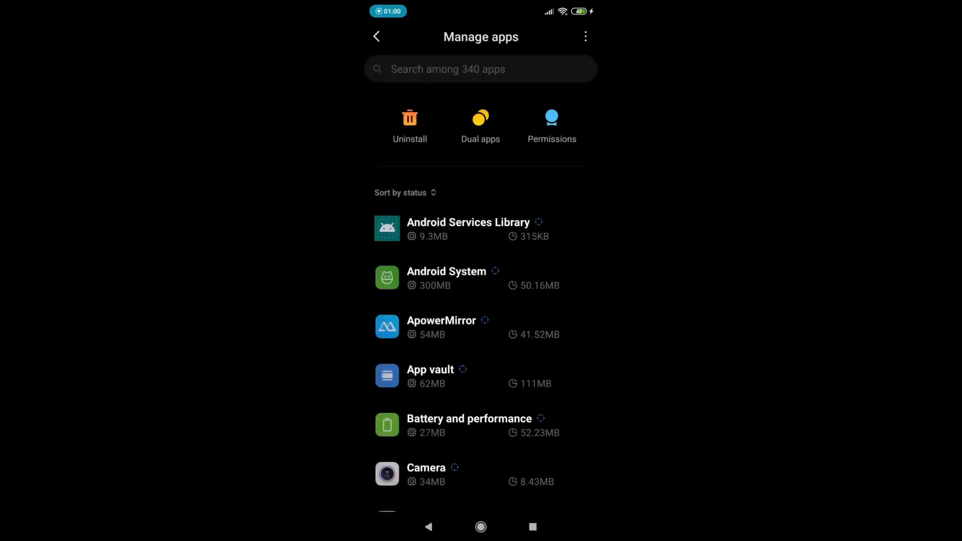
- Search Manage apps for 'marea' while looking for the Mars wallpaper
{"action": "type", "text": "m"}
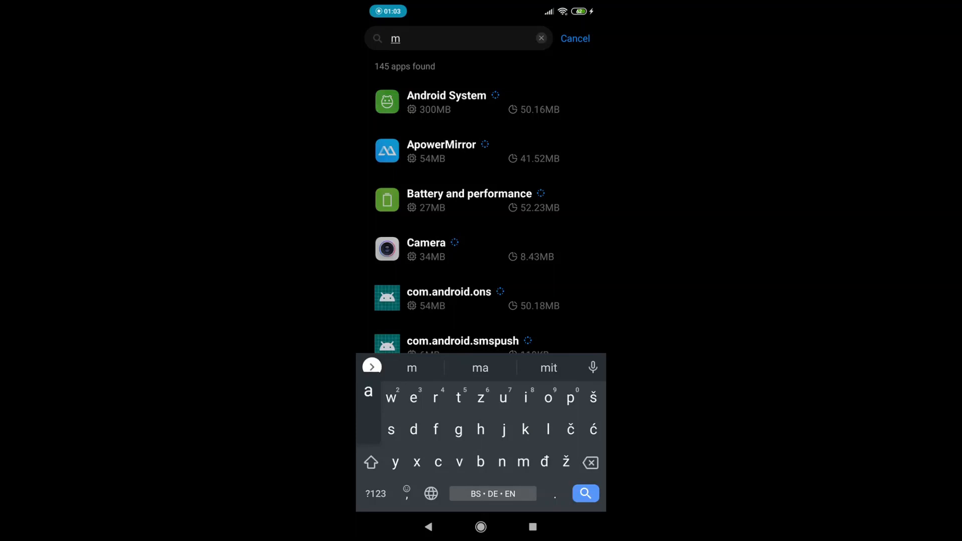
{"action": "type", "text": "ar"}
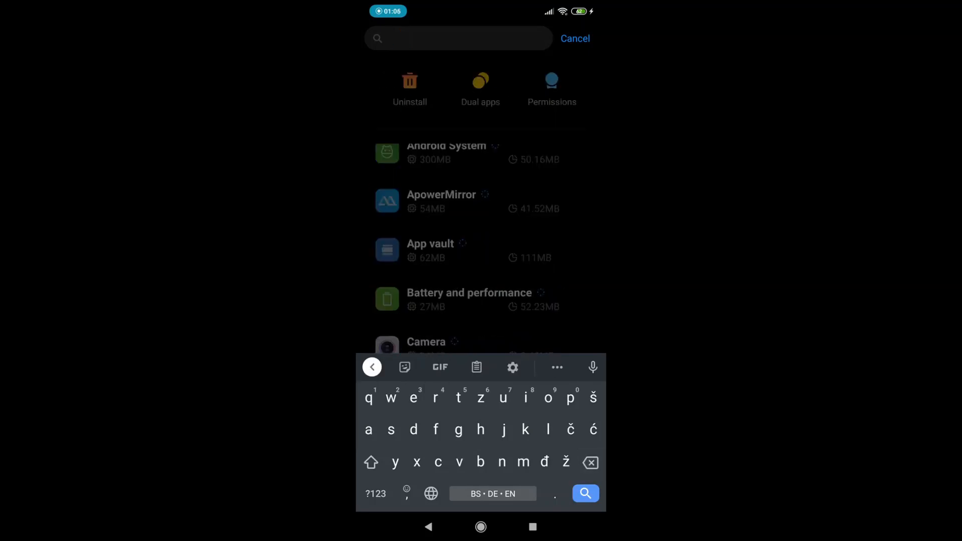
{"action": "type", "text": "ea"}
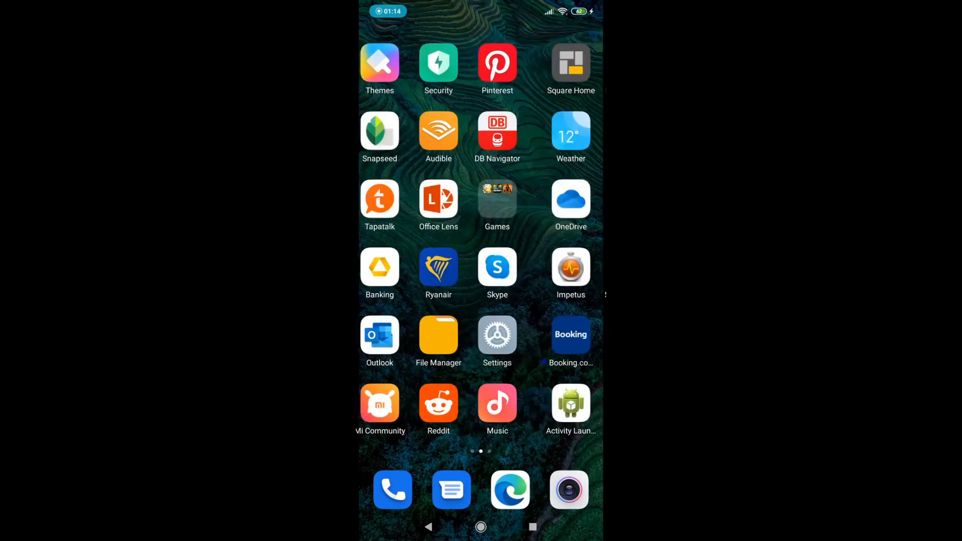
- From the third home page, launch Wallpapers' CategoryPickerActivity via Activity Launcher
{"action": "scroll", "scroll_direction": "left", "scroll_amount": 3}
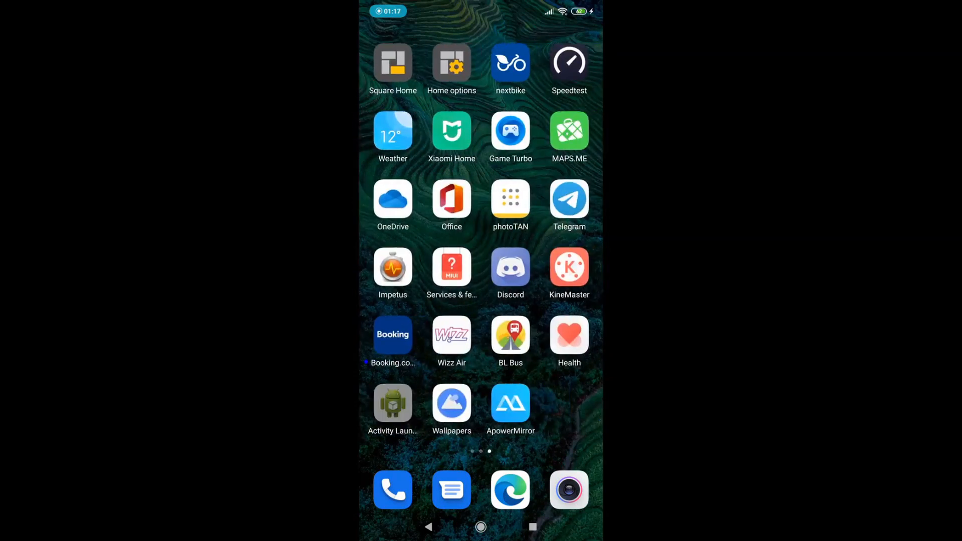
{"action": "left_click", "coordinate": [393, 403]}
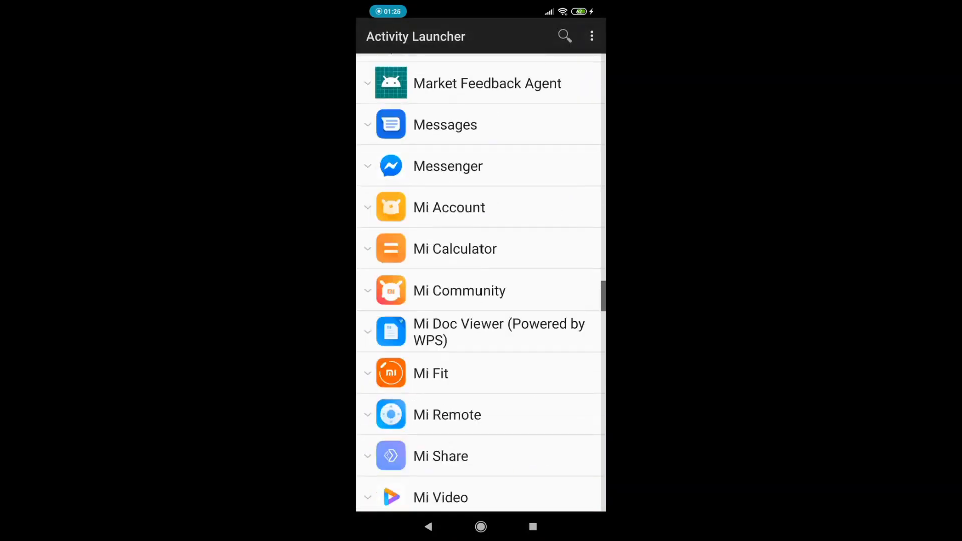
{"action": "scroll", "scroll_direction": "down", "scroll_amount": 3}
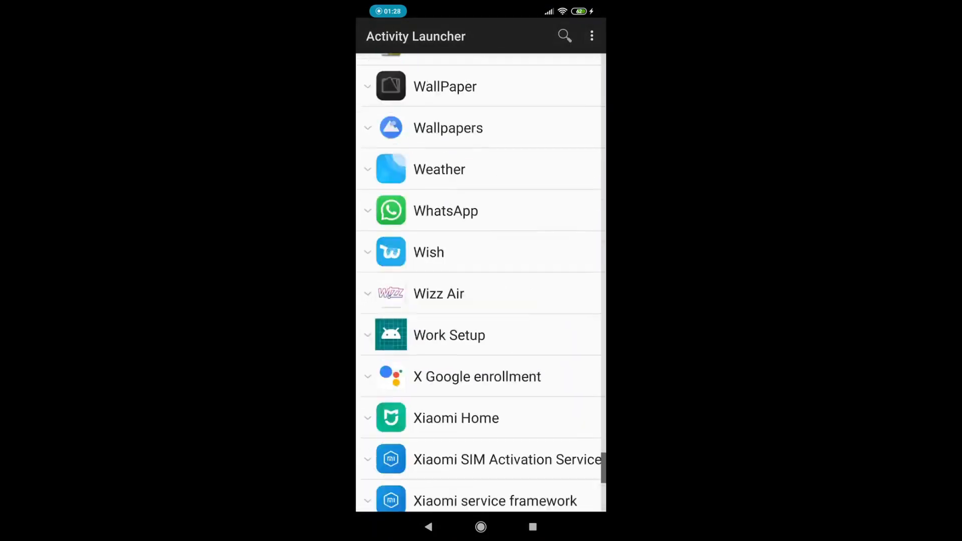
{"action": "left_click", "coordinate": [368, 128]}
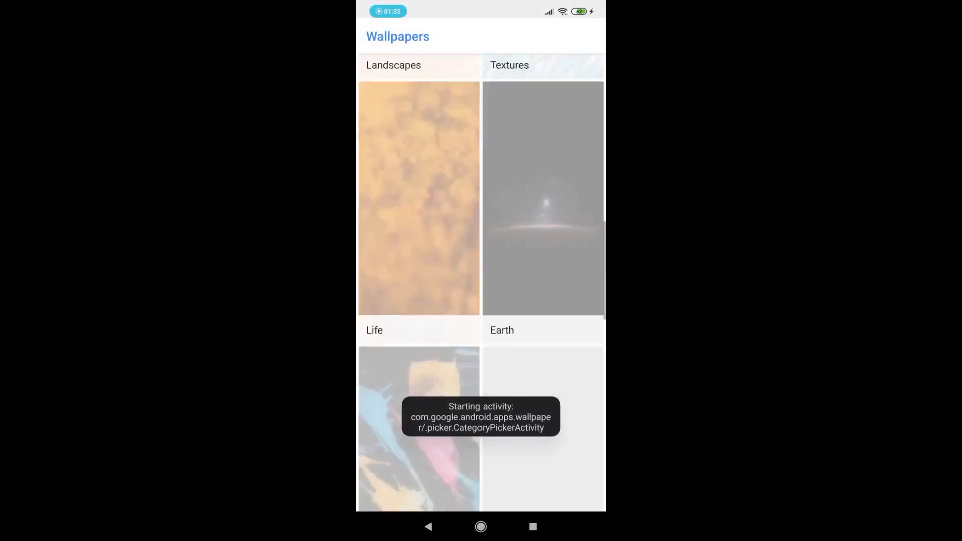
- Open the live wallpaper category to preview MIUI 12 Mars Live Wallpaper
{"action": "left_click", "coordinate": [418, 198]}
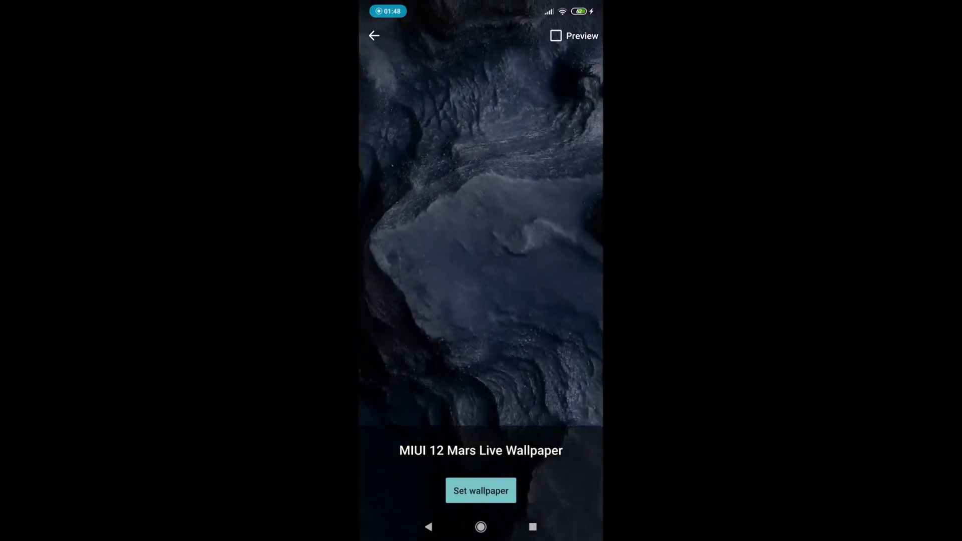
- Tap Set wallpaper and select the MIUI 12 Mars thumbnail to apply it
{"action": "left_click", "coordinate": [480, 490]}
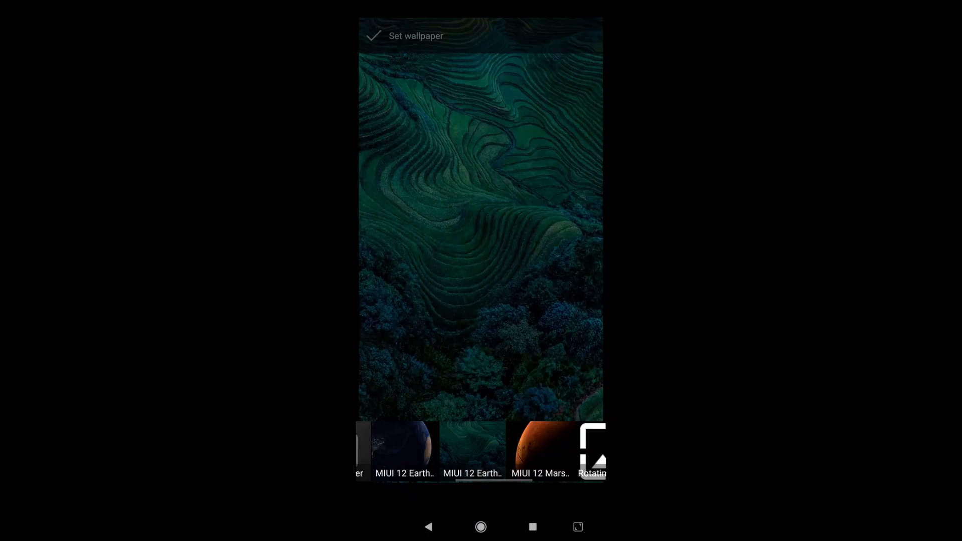
{"action": "left_click", "coordinate": [540, 445]}
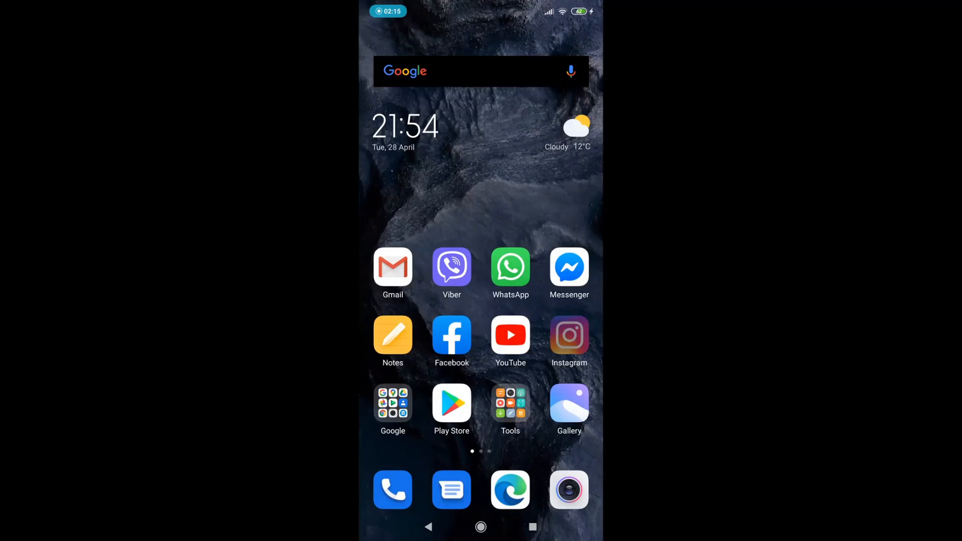
{"action": "scroll", "scroll_direction": "left", "scroll_amount": 3}
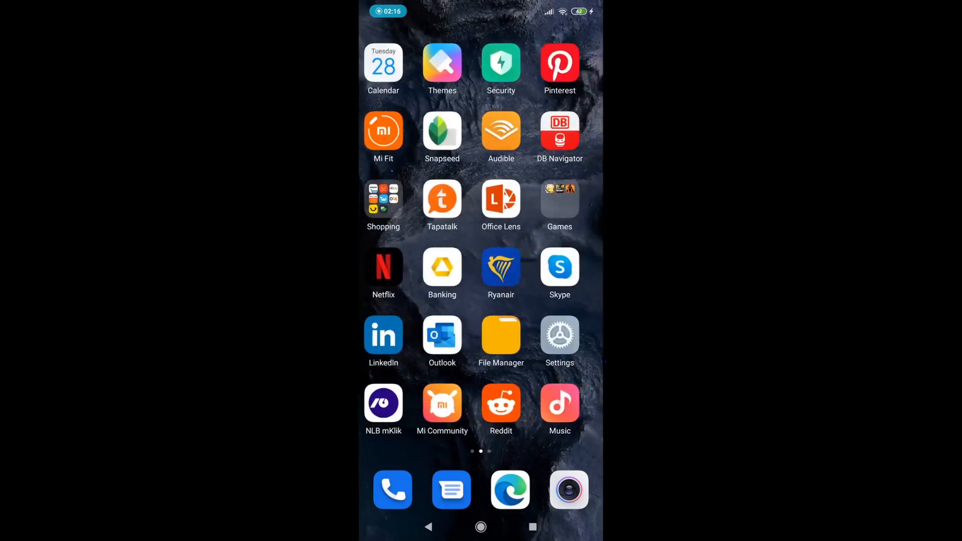
{"action": "scroll", "scroll_direction": "right", "scroll_amount": 3}
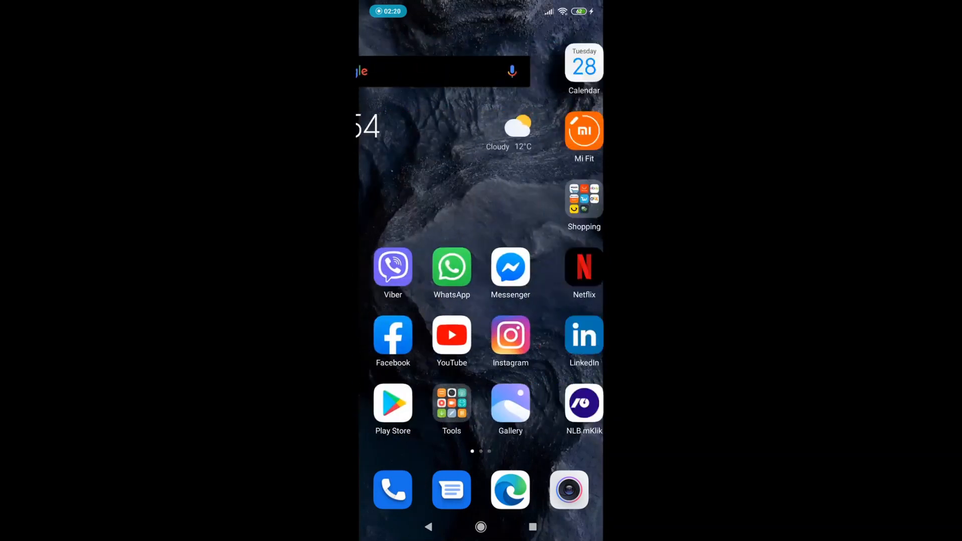
{"action": "scroll", "scroll_direction": "left", "scroll_amount": 3}
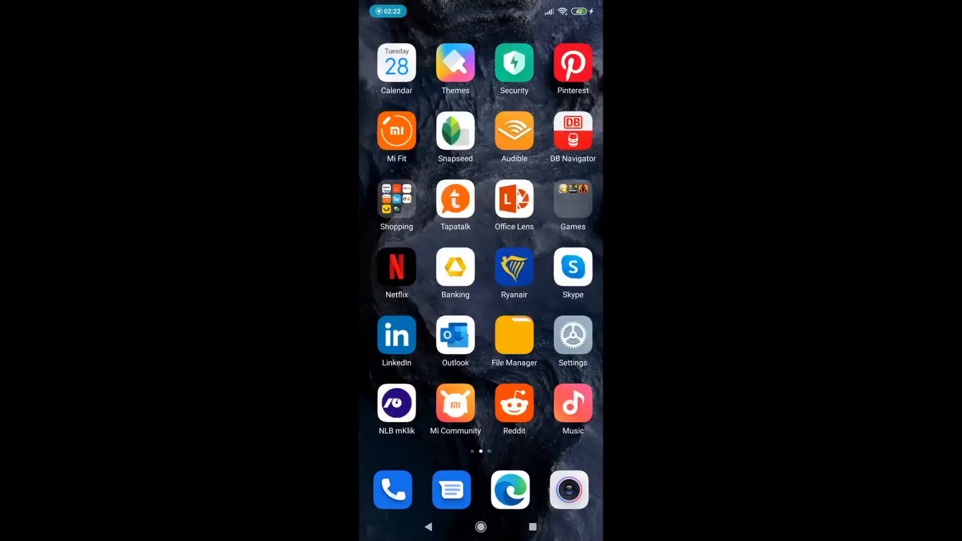